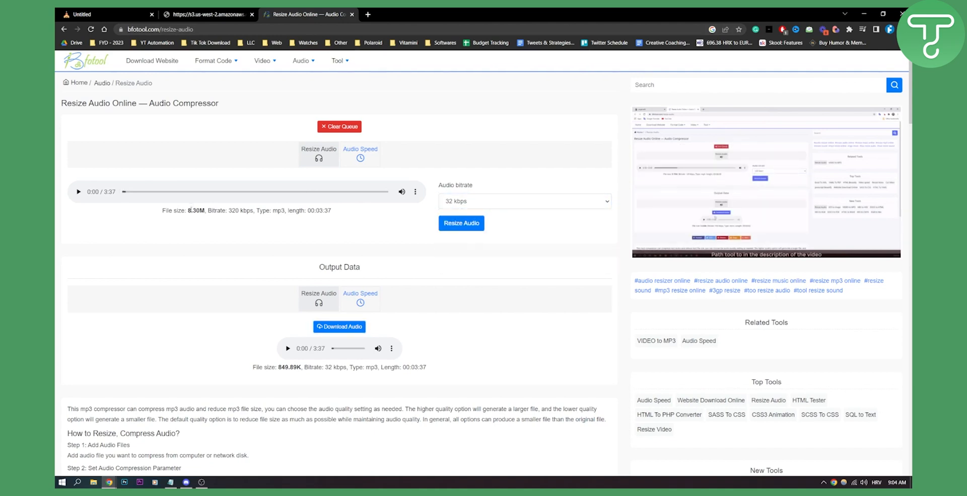
Step: Embed the 849.9 KB resize-audio MP3 as a 3:37 audio block on the Untitled page
click(105, 14)
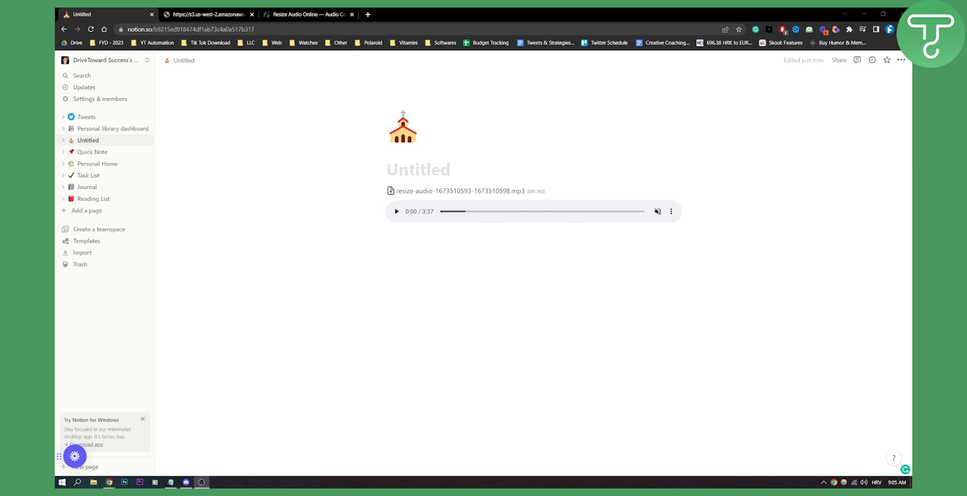